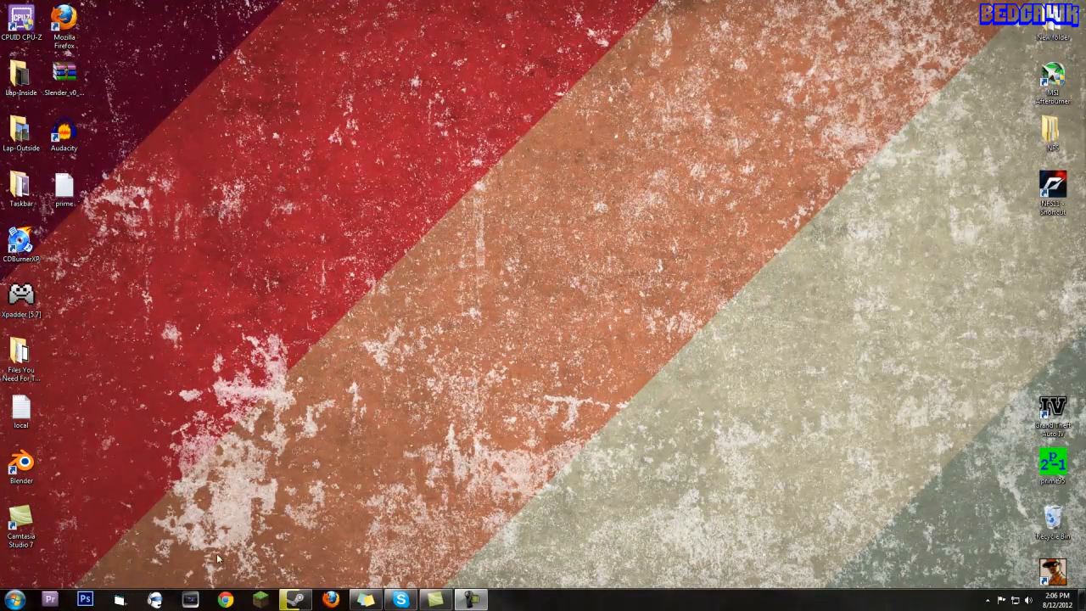
mouse_move(299, 404)
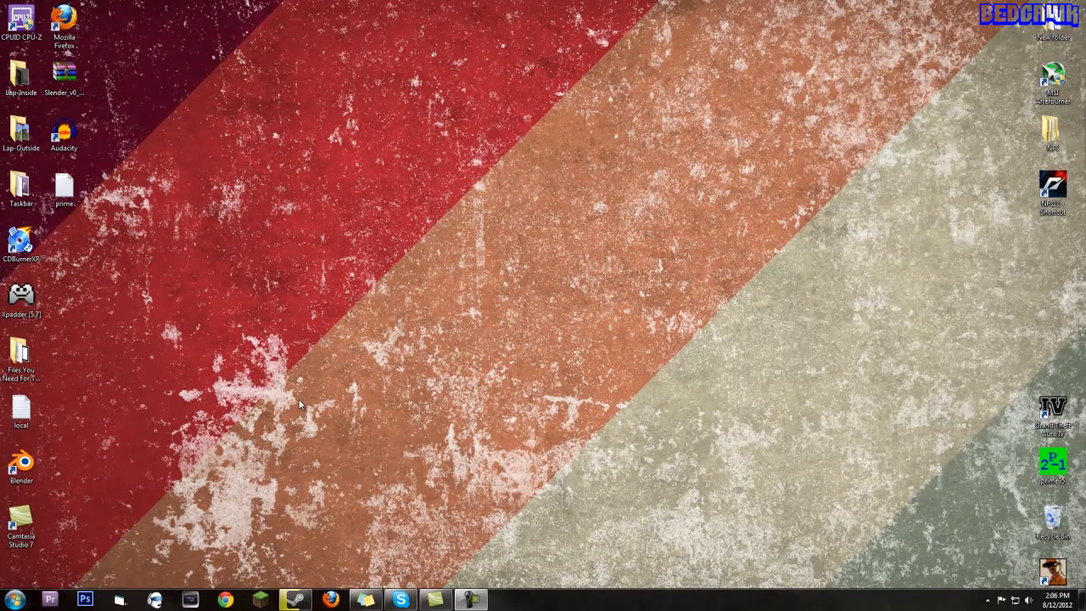
mouse_move(272, 377)
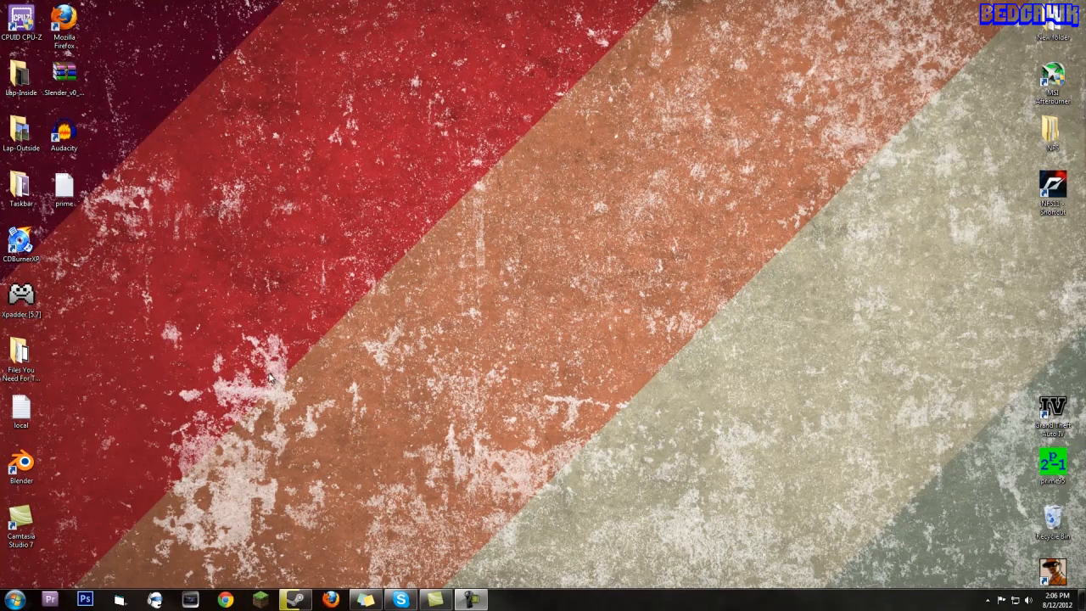
mouse_move(202, 350)
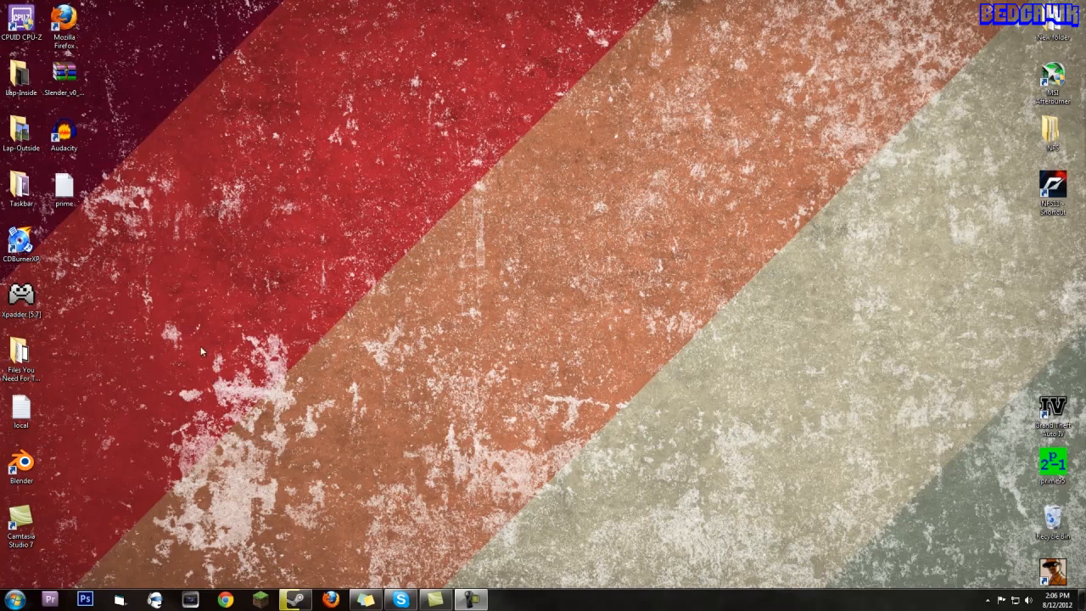
mouse_move(256, 479)
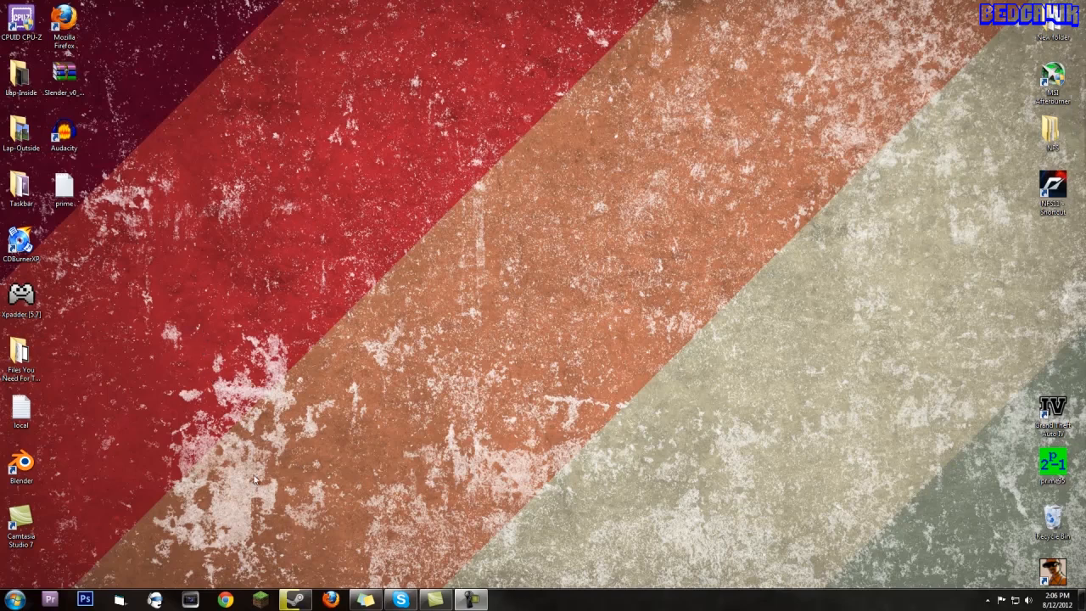
mouse_move(260, 516)
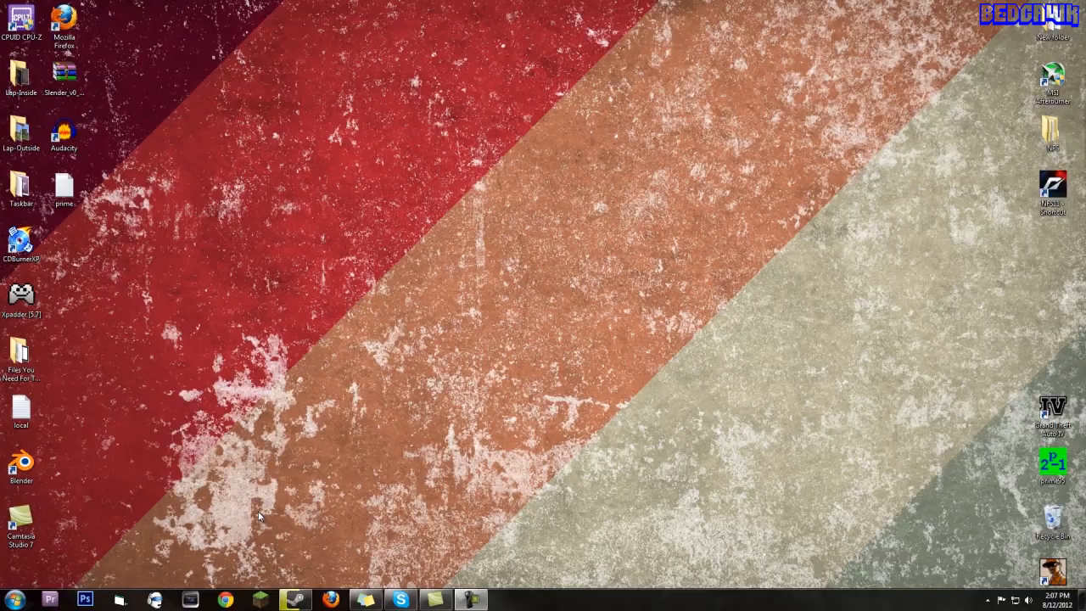
type("http://www.pandora.com/windowsgadget/download")
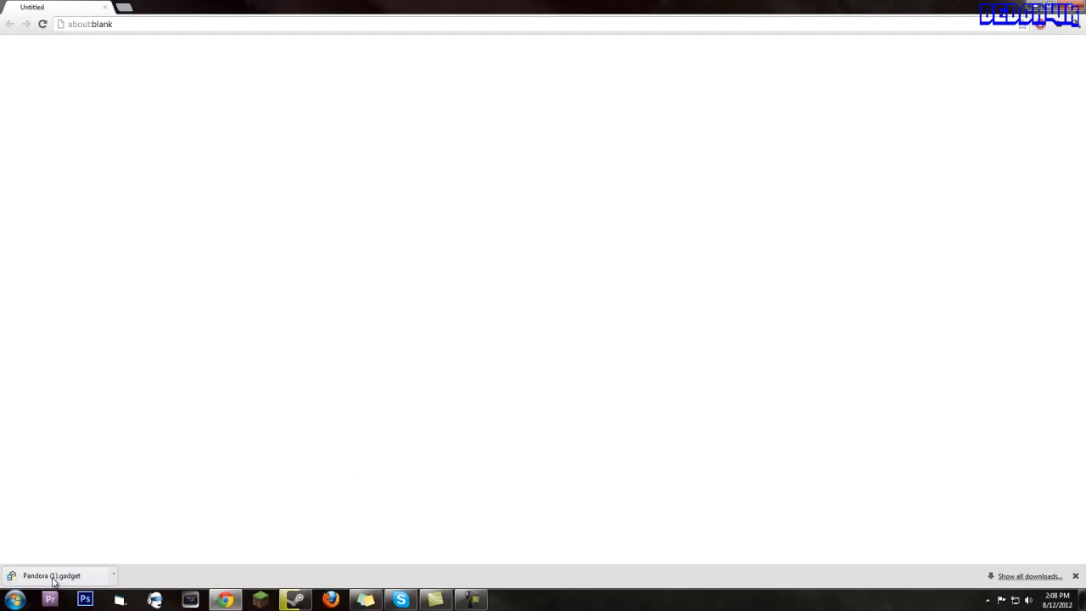
Step: Run the downloaded Pandora (1).gadget and approve the security warning to install it
left_click(51, 575)
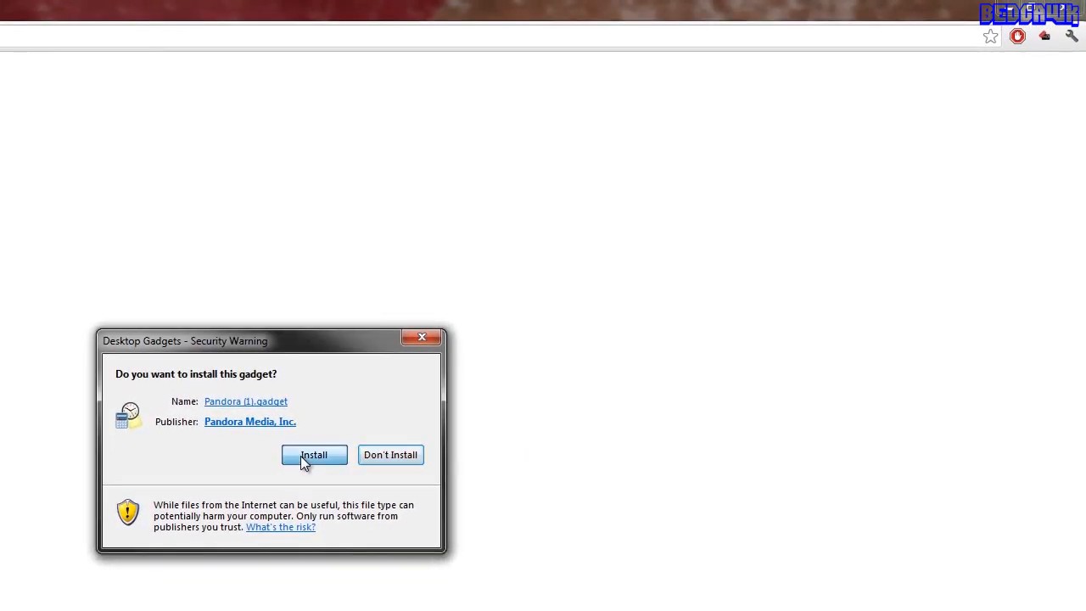
left_click(313, 455)
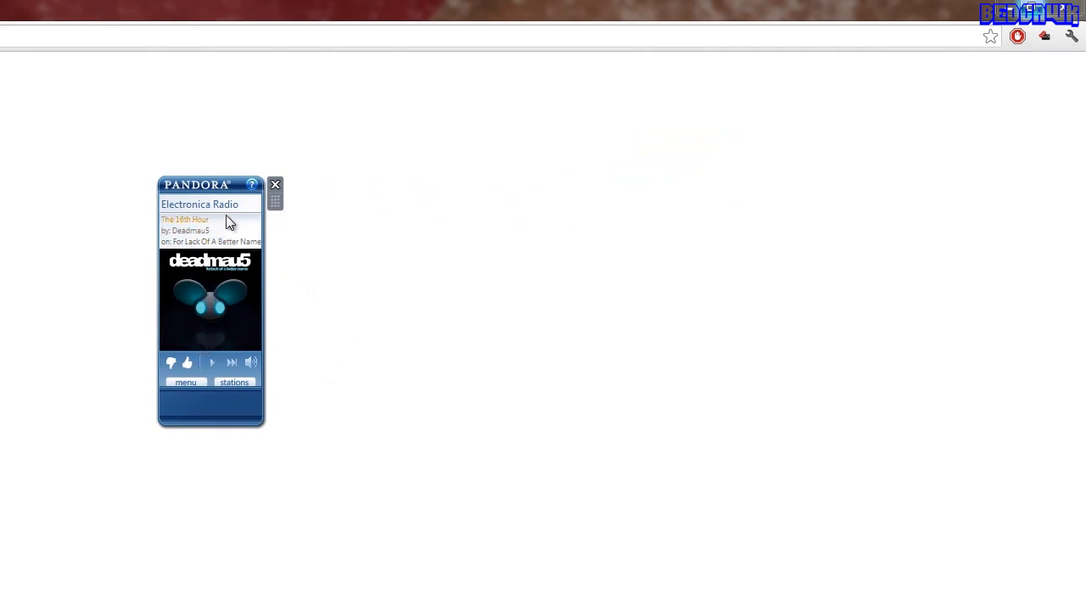
mouse_move(209, 281)
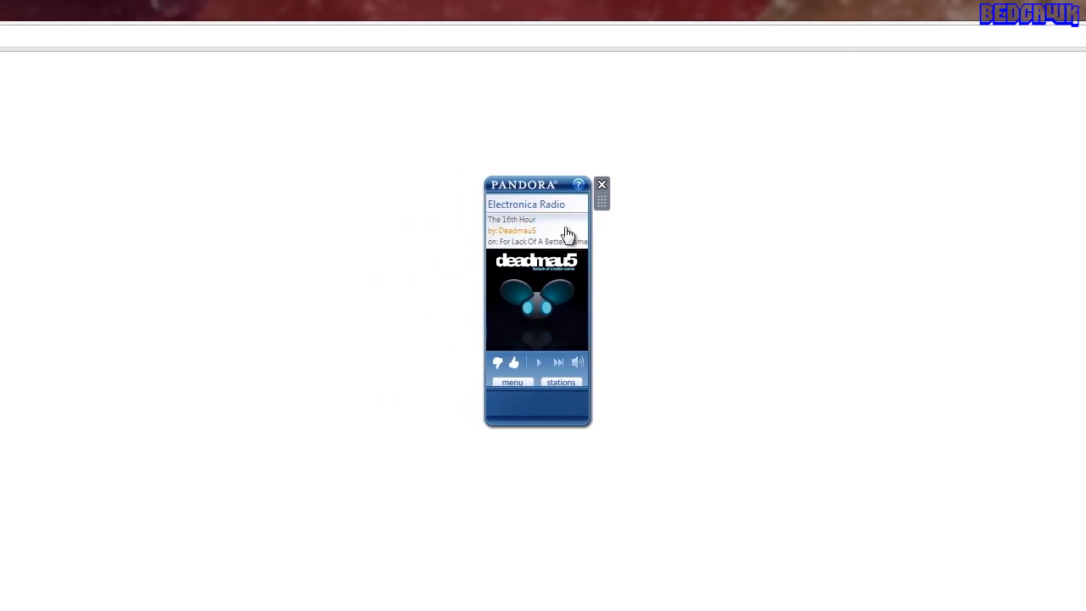
Step: Reach the gadget's Welcome screen and begin the Pandora account sign-up form
left_click(512, 382)
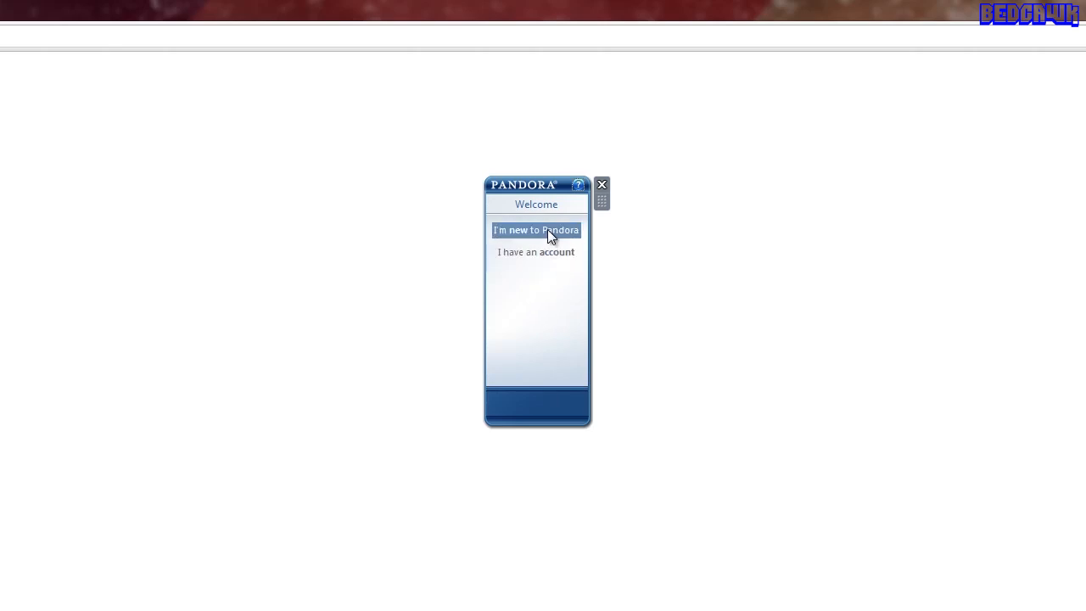
left_click(536, 231)
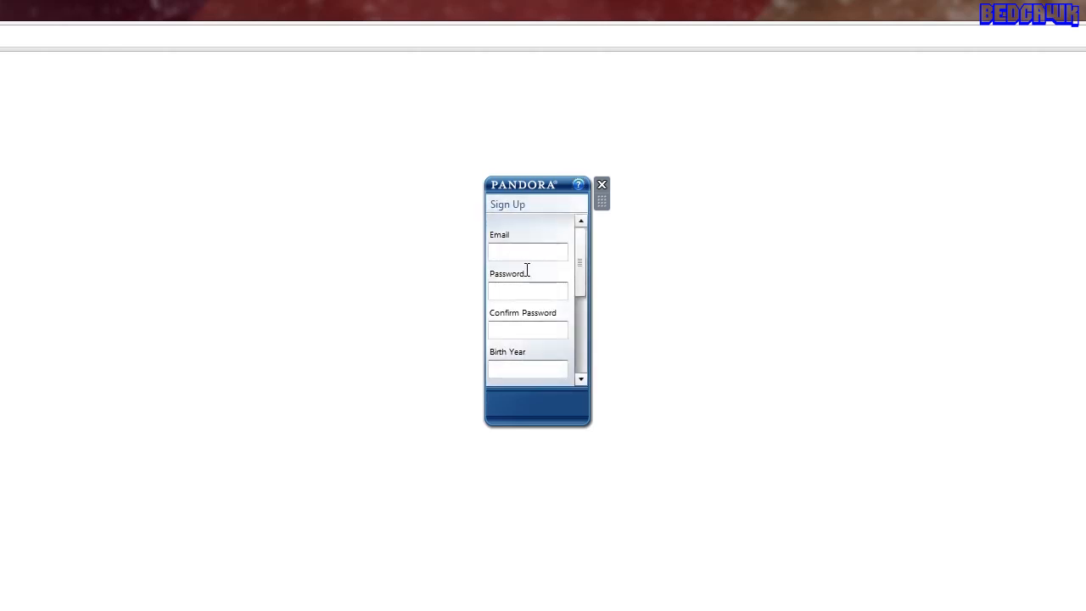
scroll("down", 3)
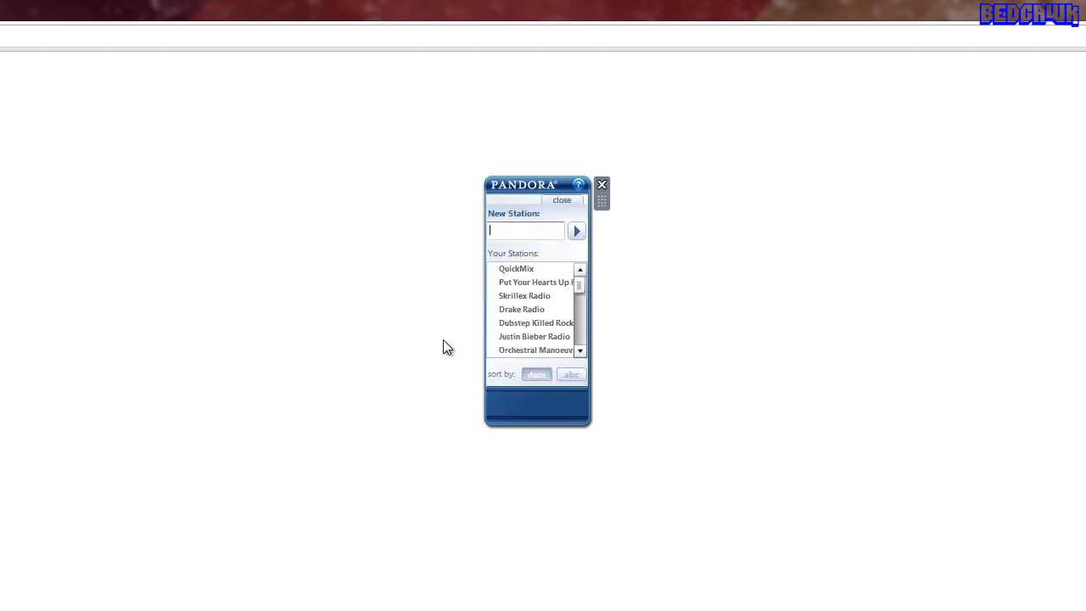
left_click(516, 268)
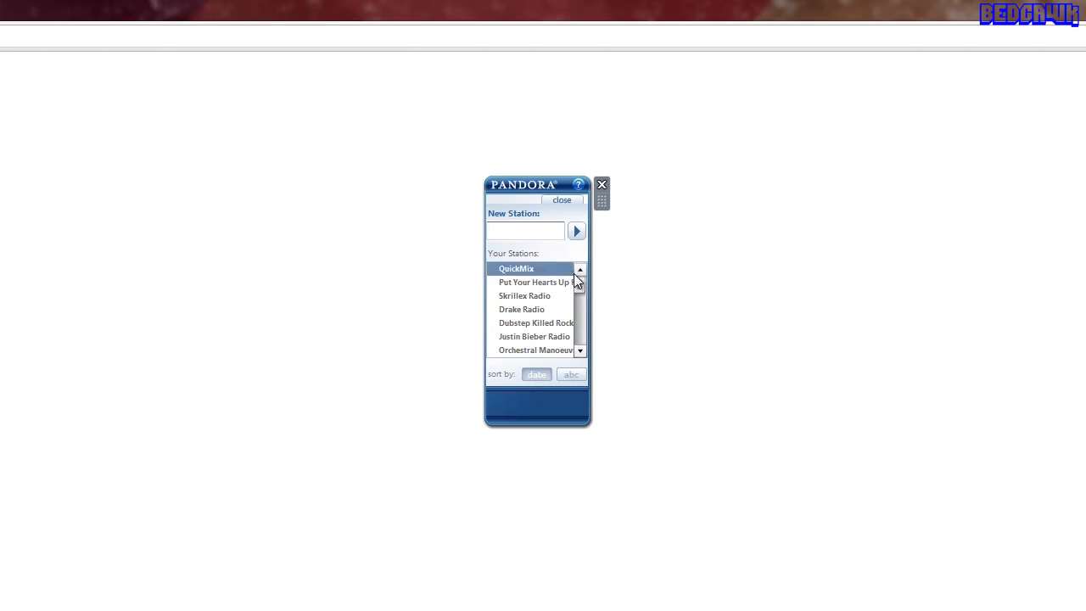
left_click(533, 336)
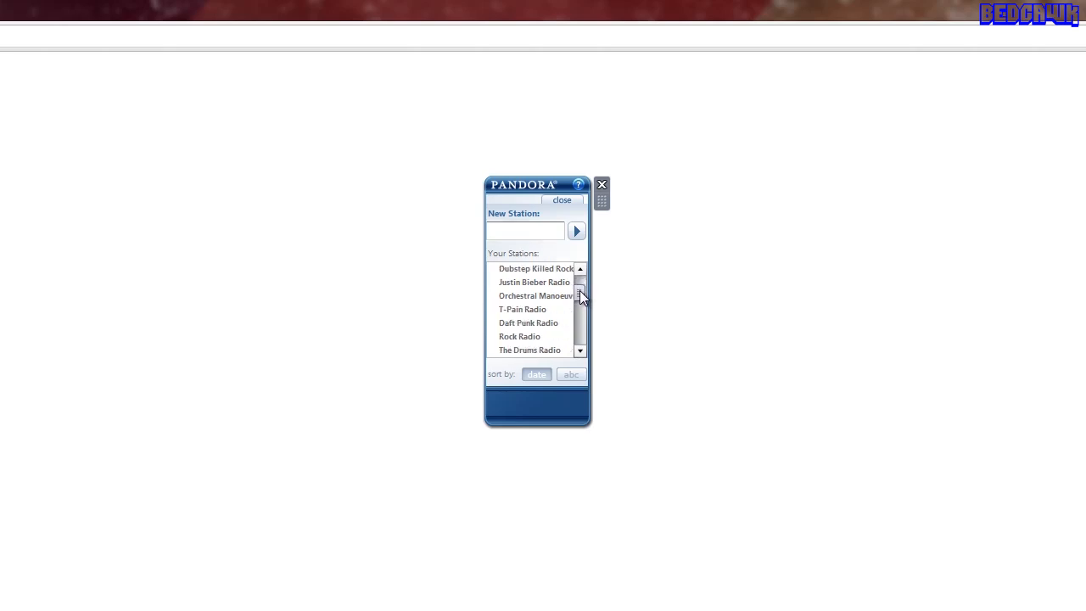
left_click_drag(581, 295, 581, 309)
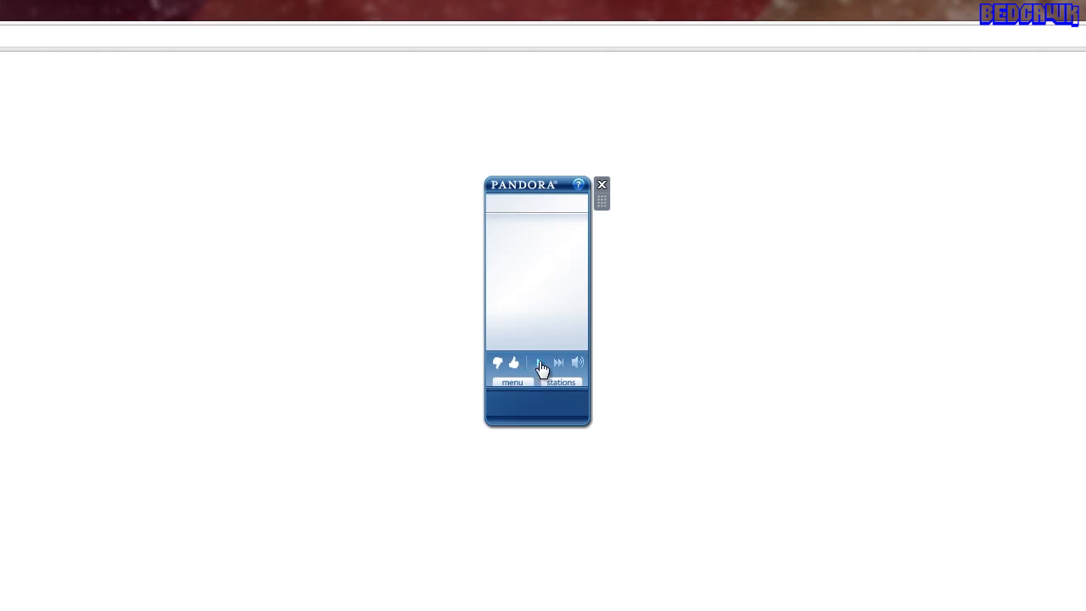
left_click(560, 382)
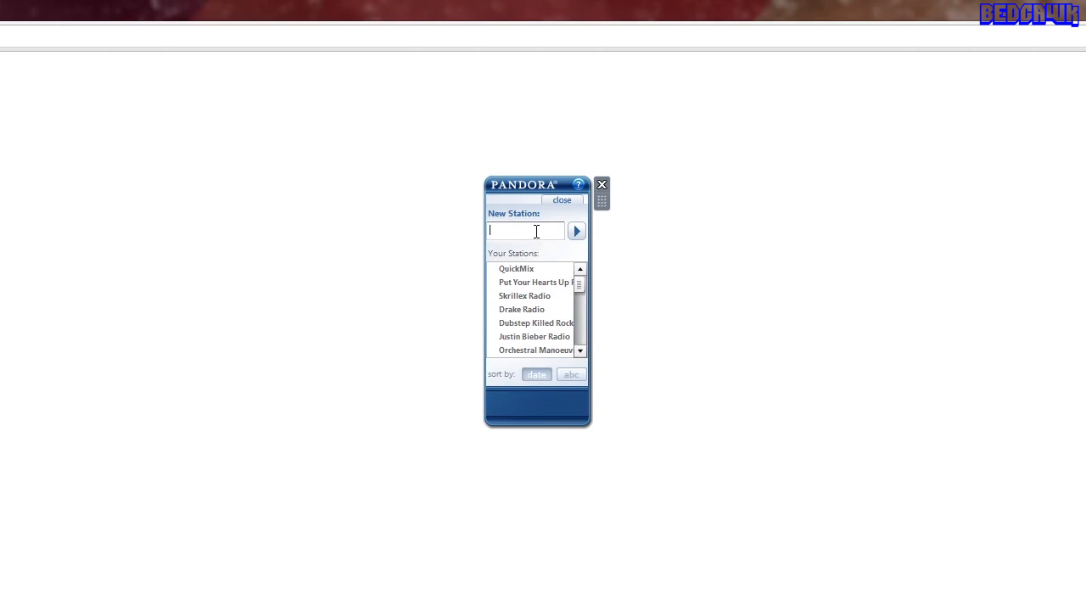
Step: Create a Deadmau5 Radio station from the 'deadm' suggestion and start it playing
type("deadmau5")
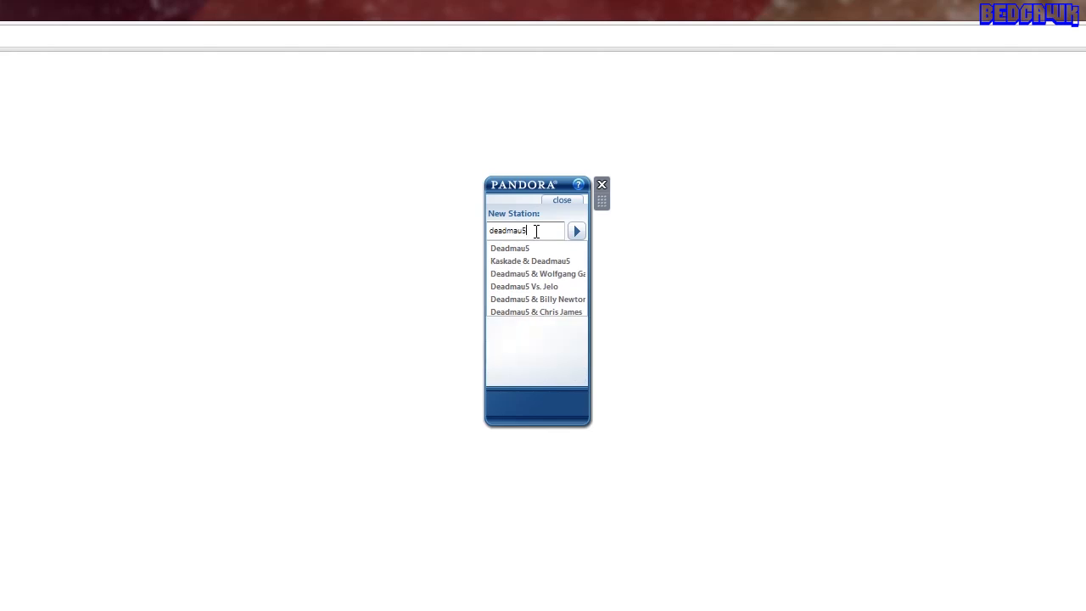
left_click(509, 248)
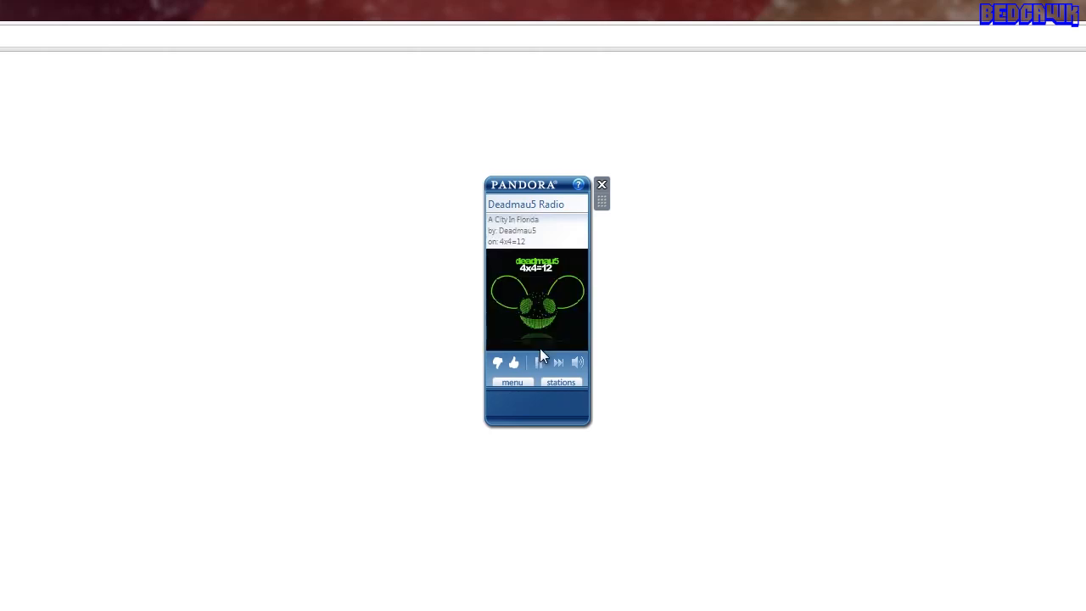
left_click(538, 363)
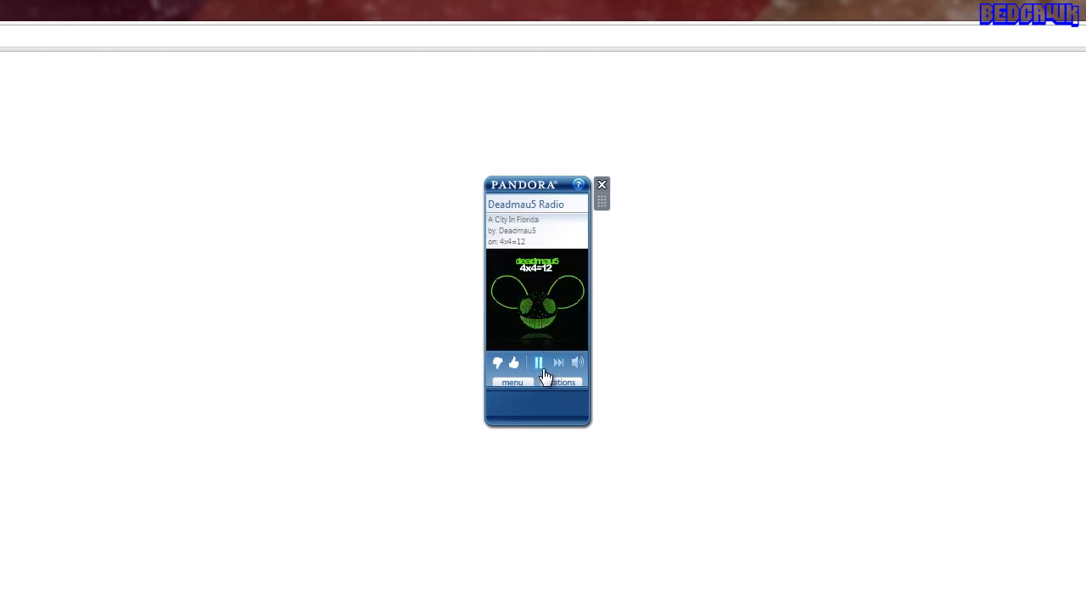
left_click(539, 363)
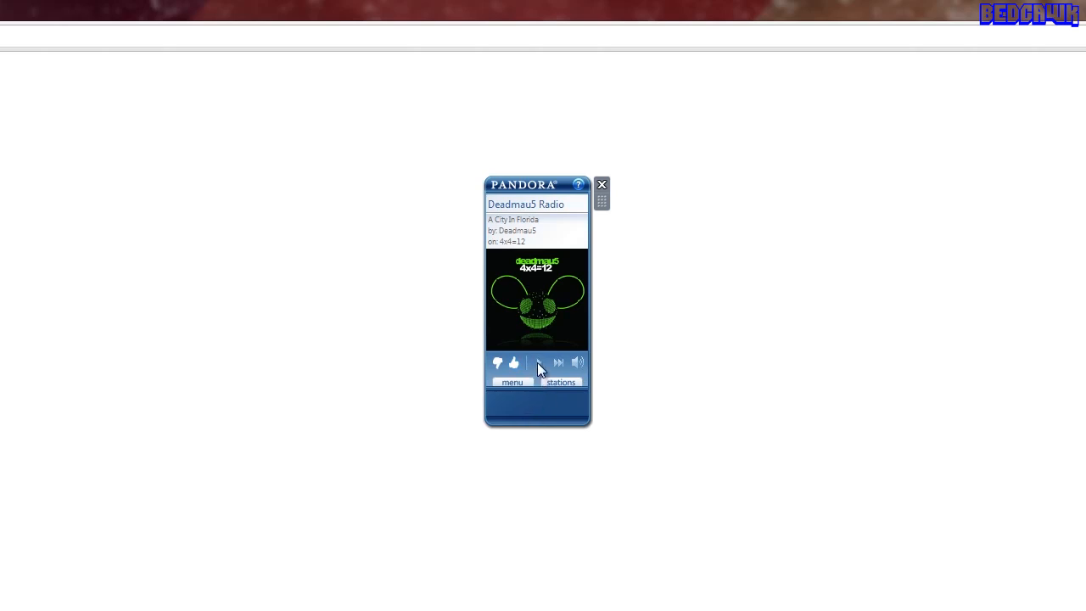
mouse_move(573, 389)
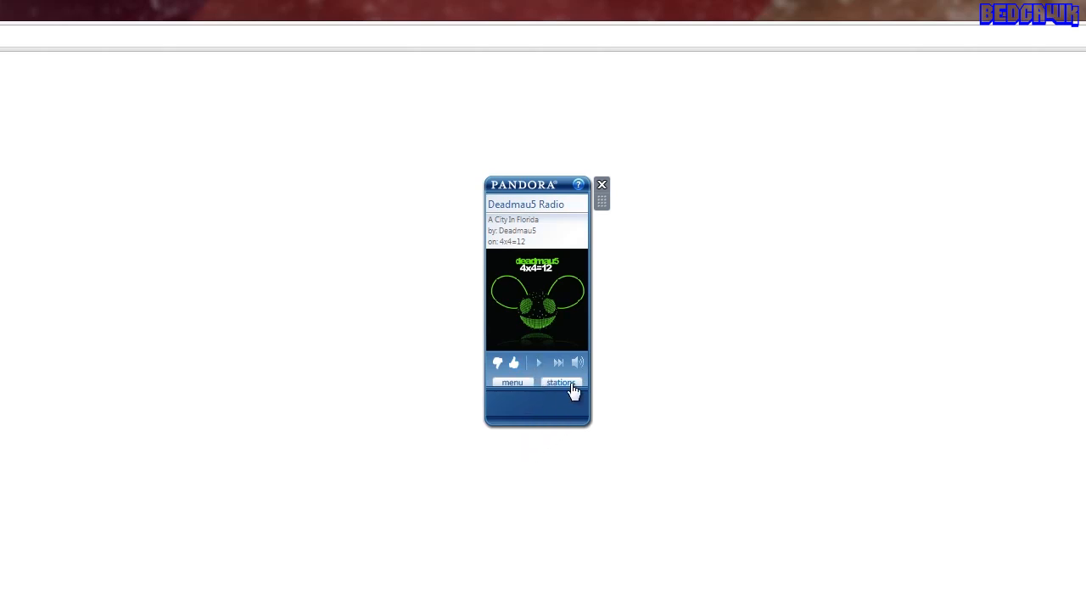
Step: Show Your Stations with Deadmau5 Radio listed under QuickMix and select QuickMix
left_click(560, 384)
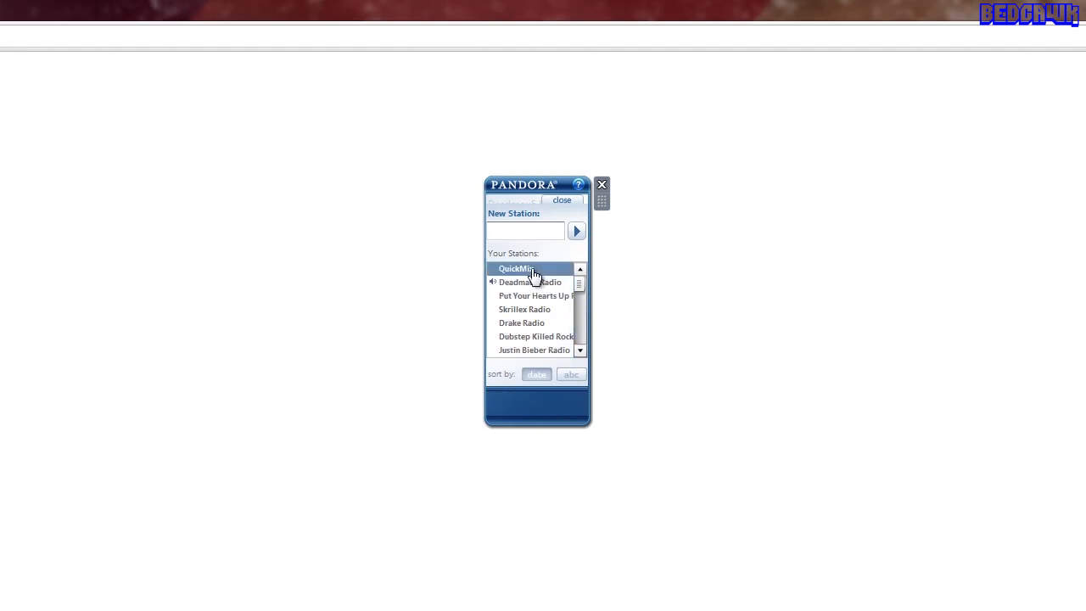
left_click(525, 231)
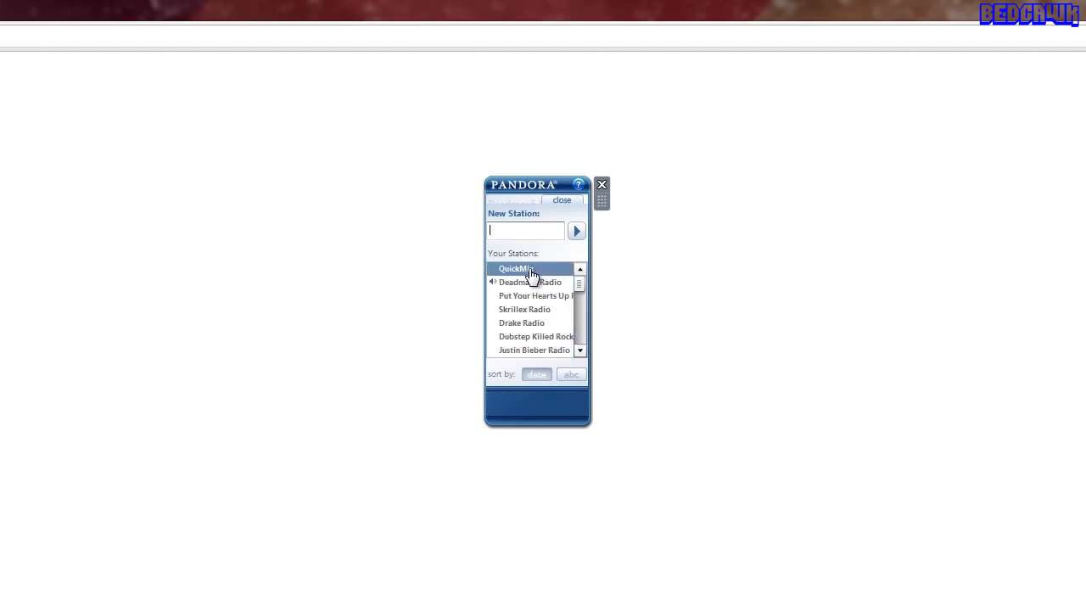